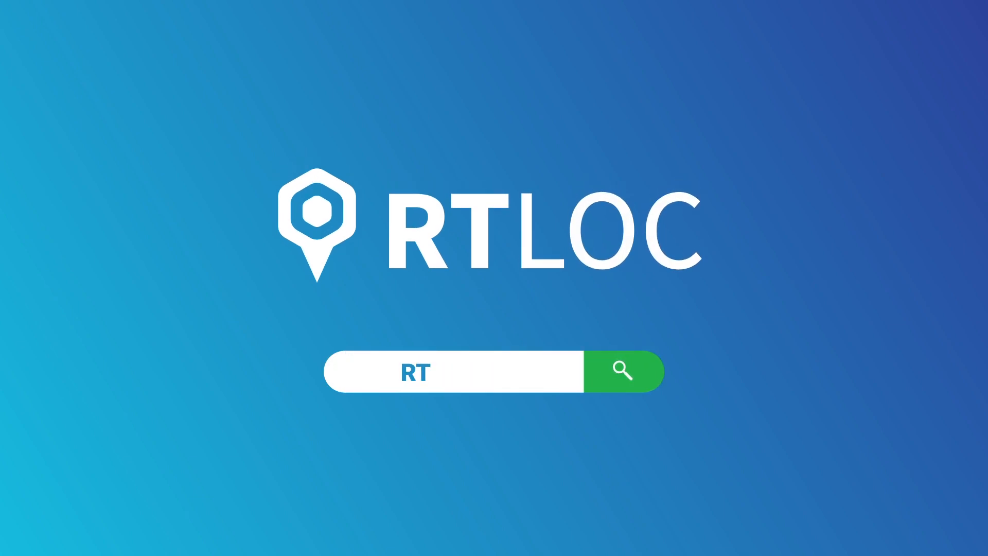
{"action": "type", "text": "LOC.COM"}
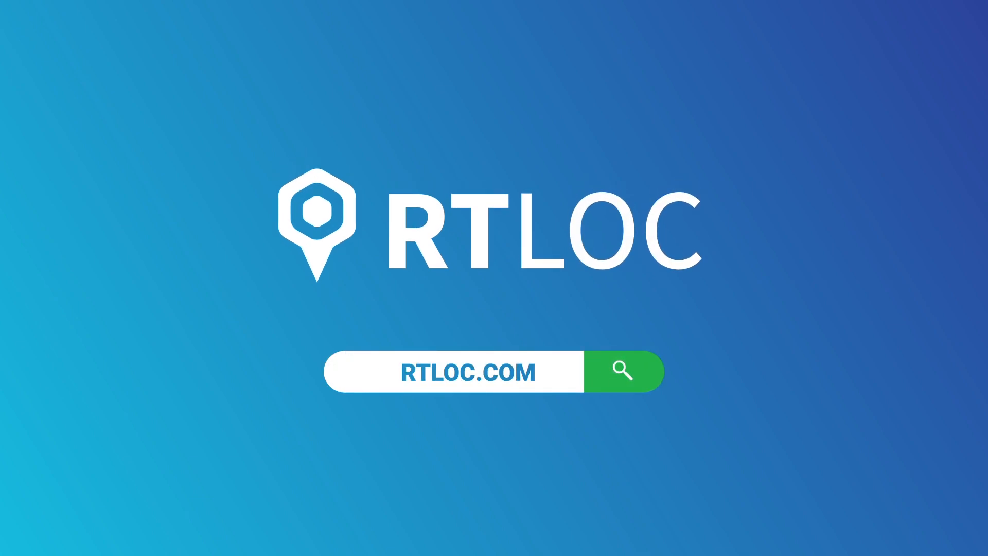